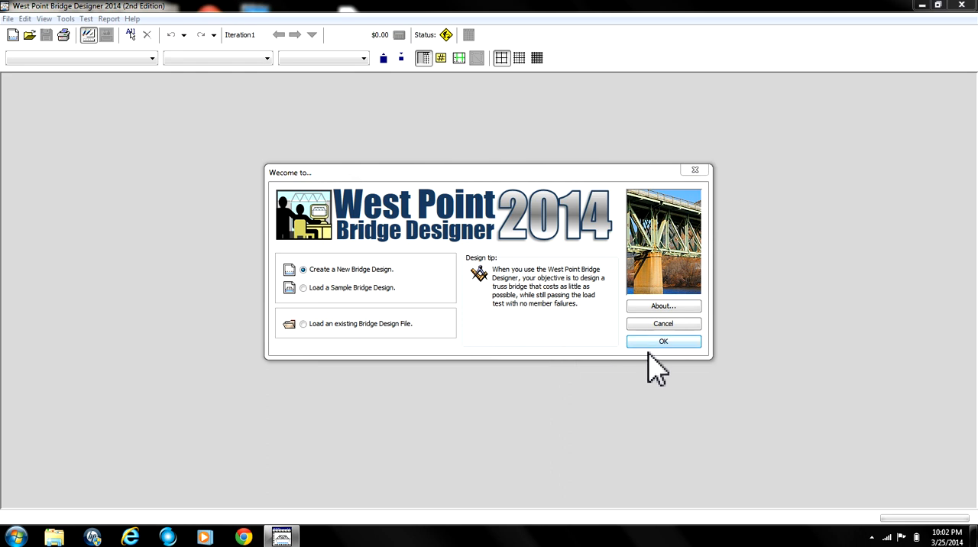
pyautogui.moveTo(721, 317)
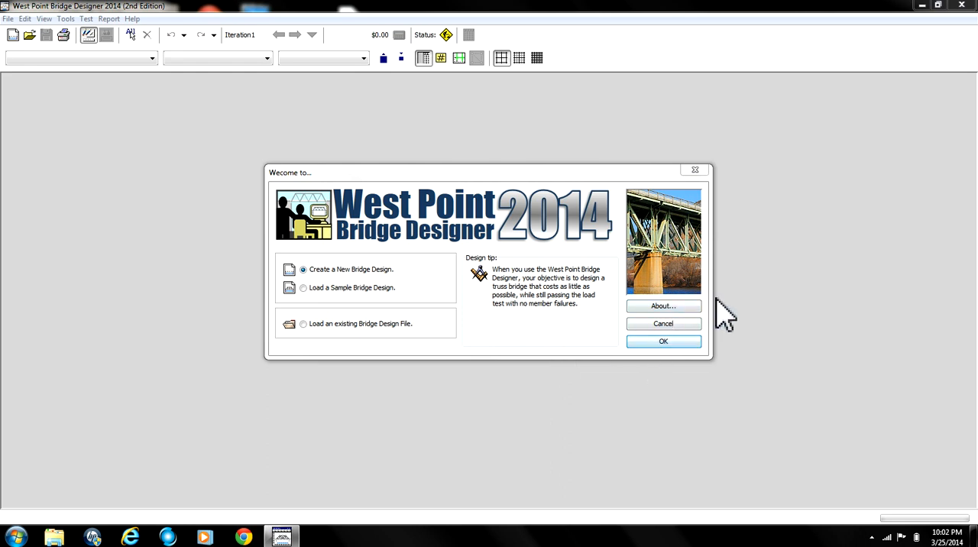
pyautogui.moveTo(718, 298)
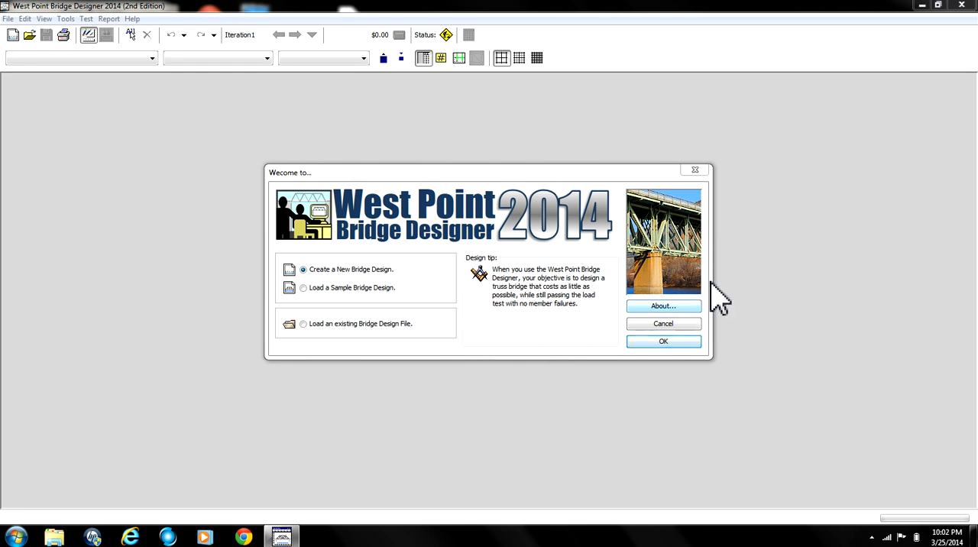
pyautogui.moveTo(608, 267)
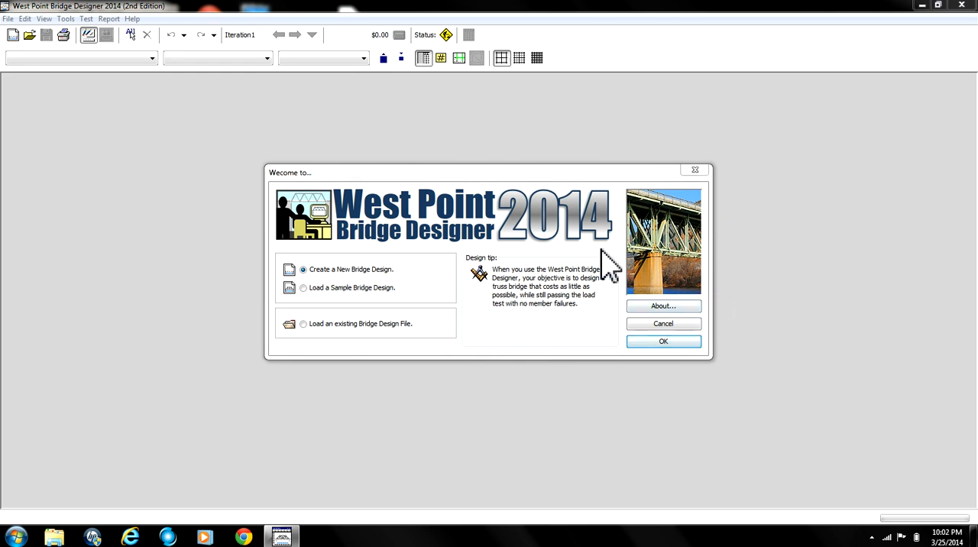
pyautogui.moveTo(663, 341)
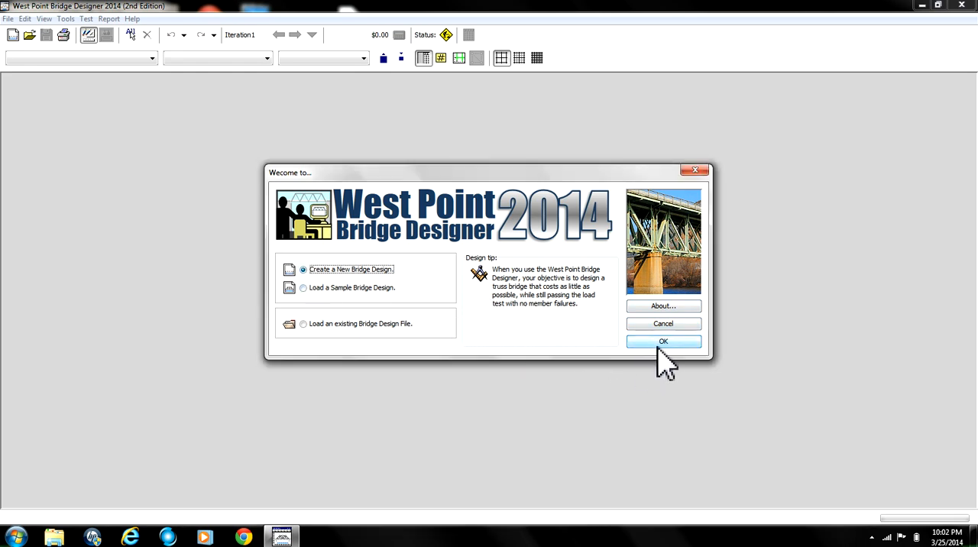
# Step: Start a new design with a 0 m single-span layout and high-strength concrete deck
pyautogui.click(664, 341)
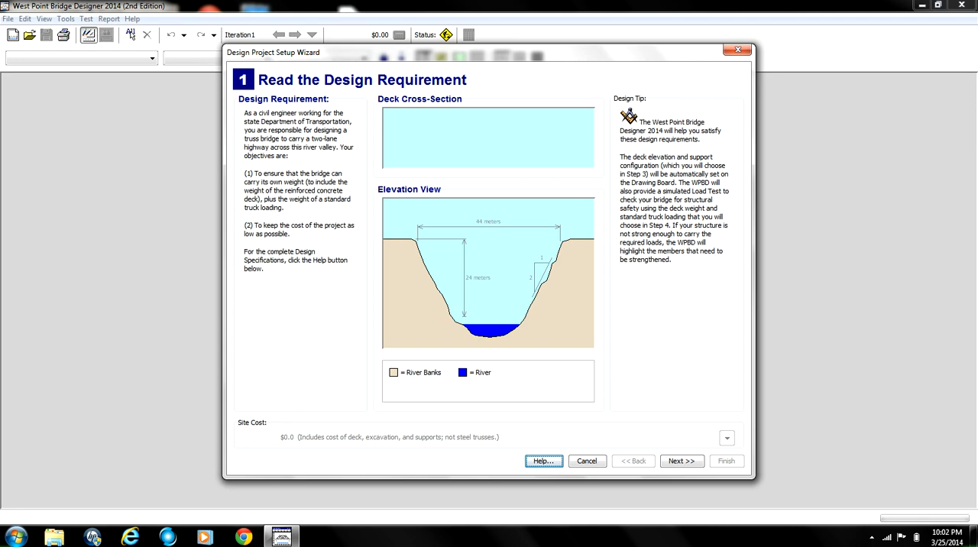
pyautogui.click(679, 460)
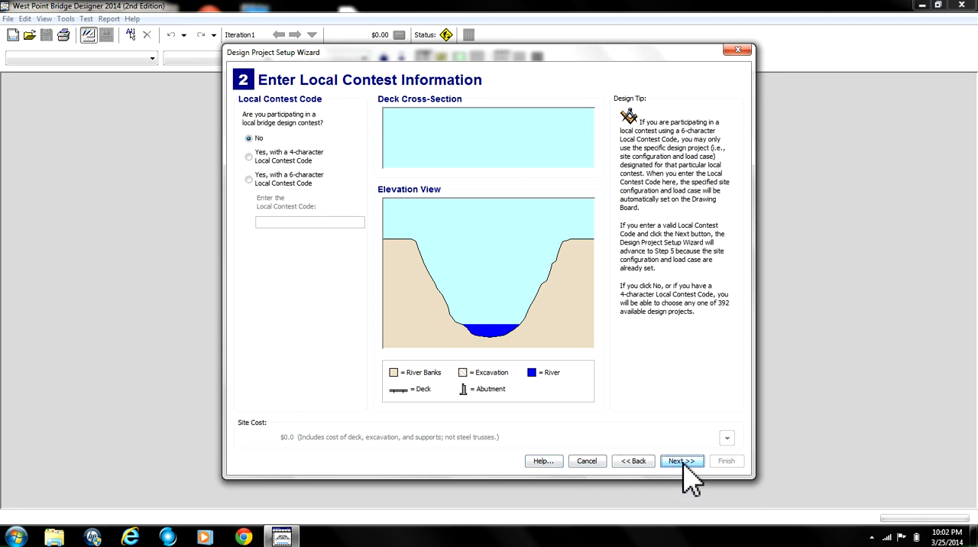
pyautogui.click(681, 461)
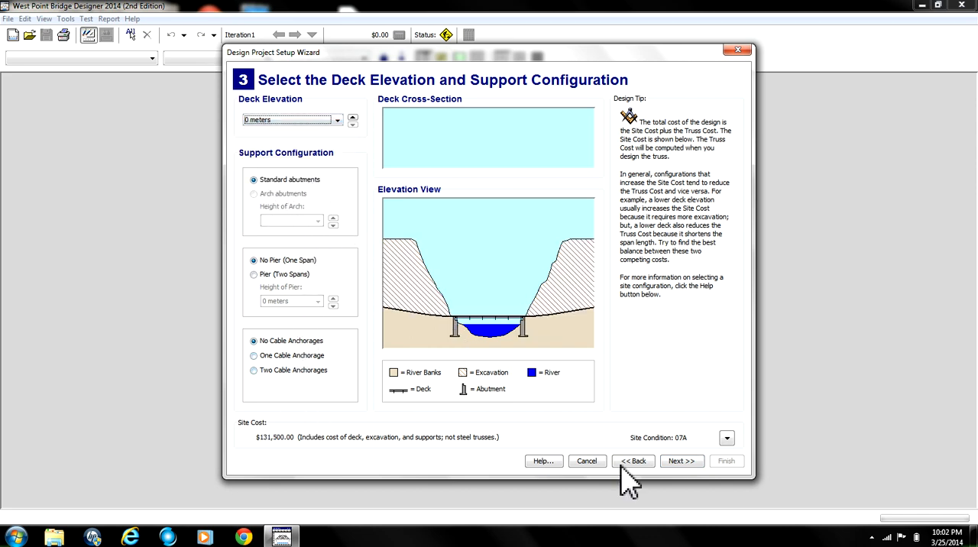
pyautogui.click(680, 461)
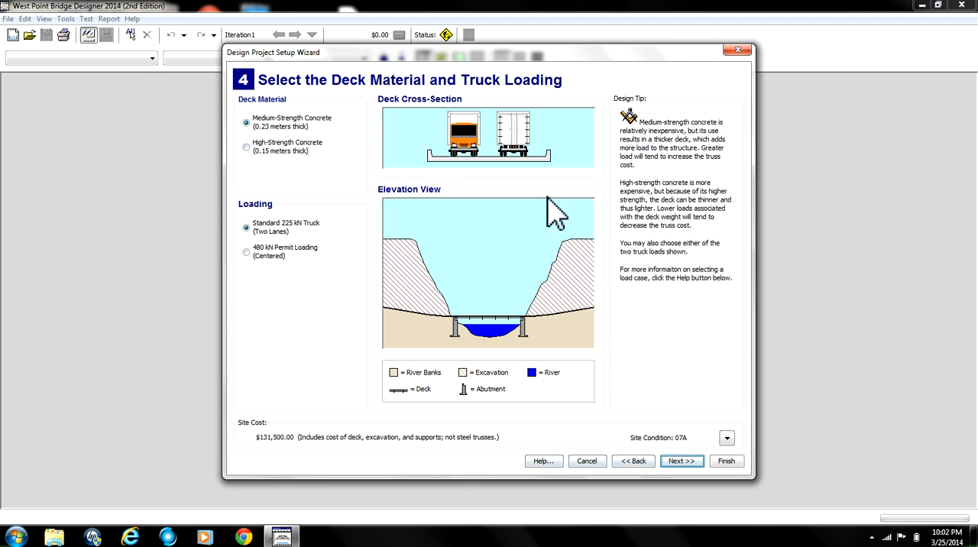
pyautogui.moveTo(263, 191)
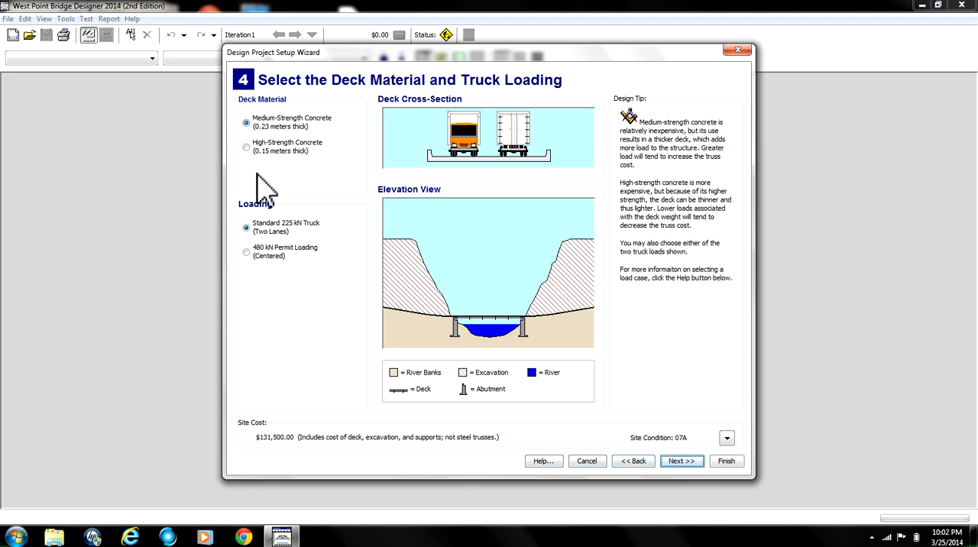
pyautogui.click(246, 146)
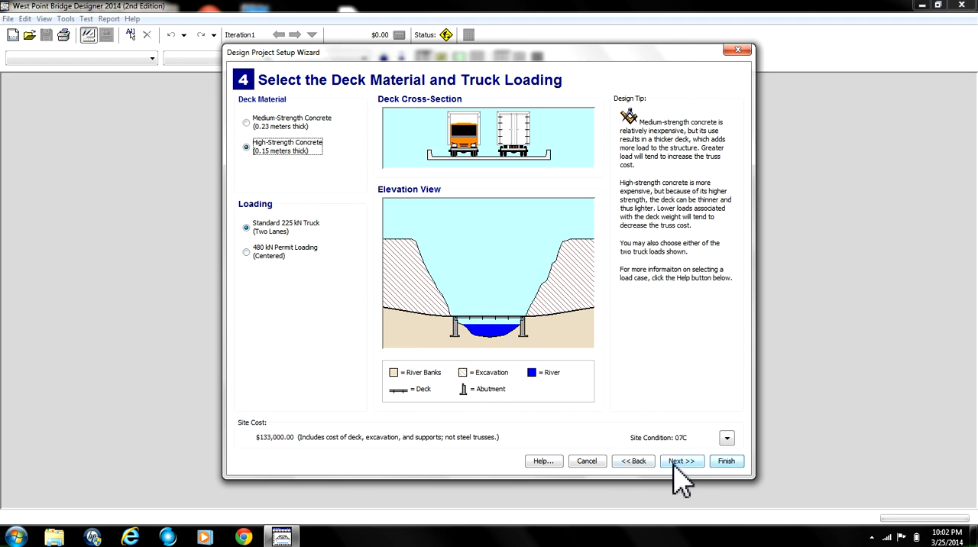
# Step: Enter designer ID 954 in the title block and advance to the truss step
pyautogui.click(681, 461)
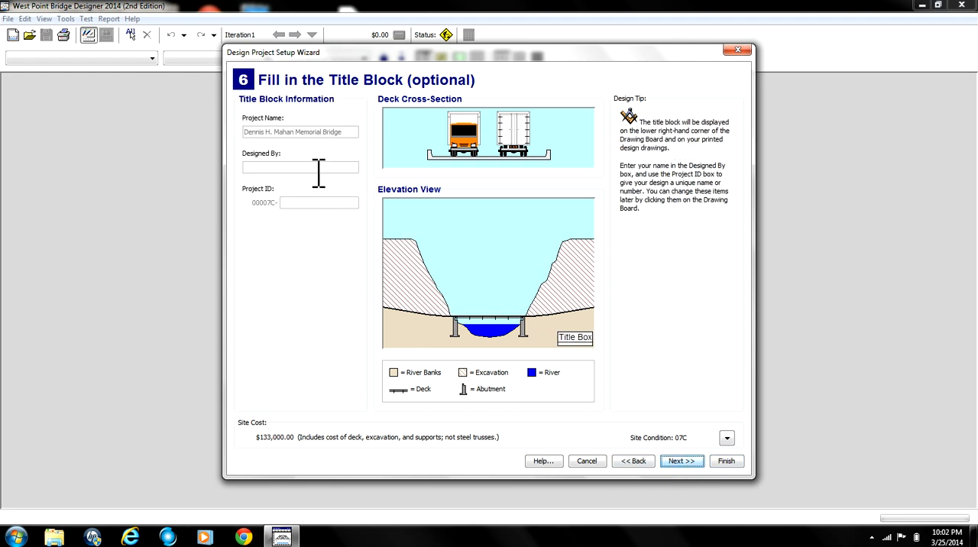
pyautogui.write('954')
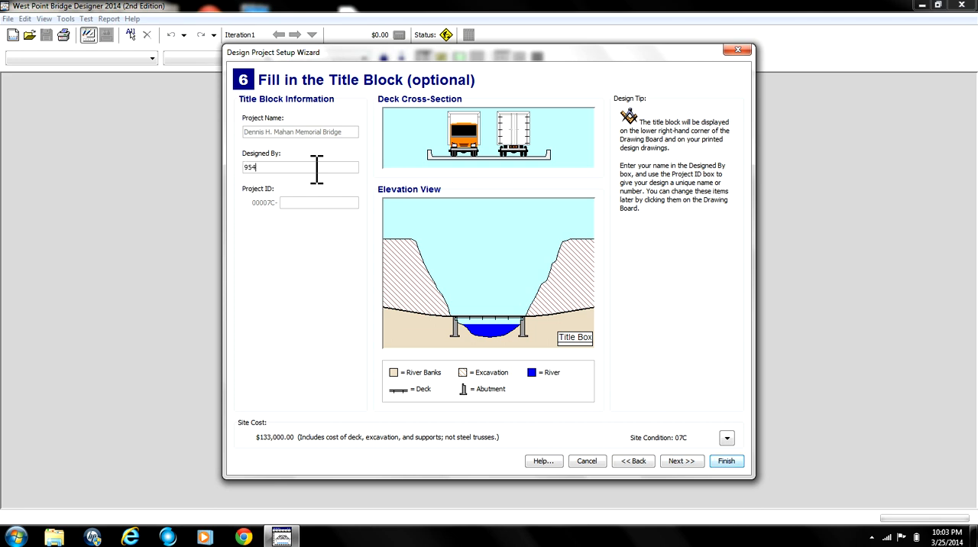
pyautogui.click(680, 460)
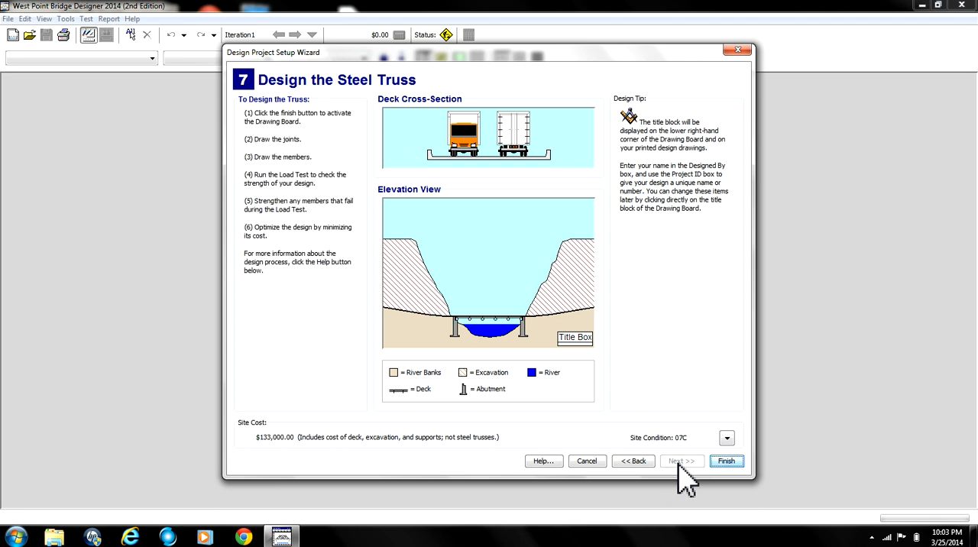
# Step: Place arch joints at (2,2), (6,4), (10,5), (14,4) and (18,2), fixing mistakes with Delete
pyautogui.click(725, 460)
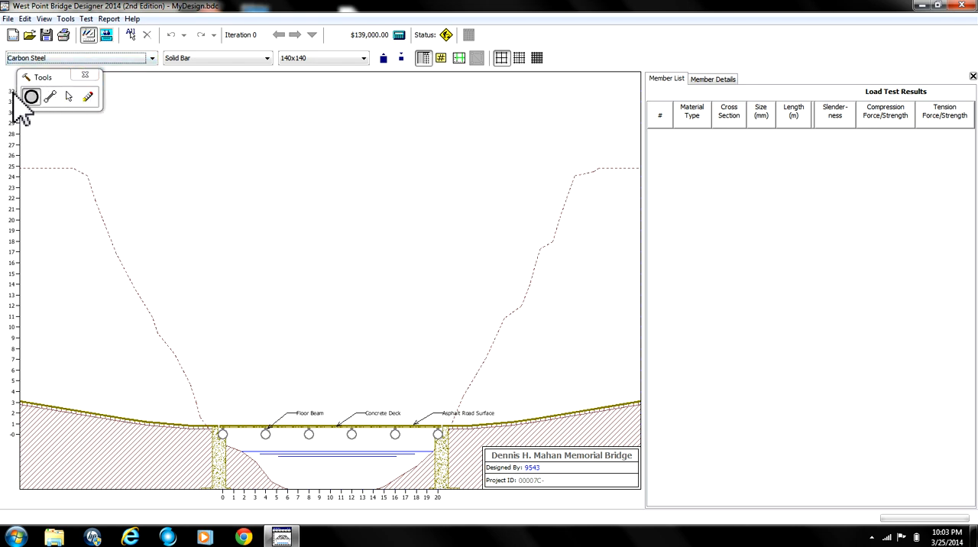
pyautogui.moveTo(221, 424)
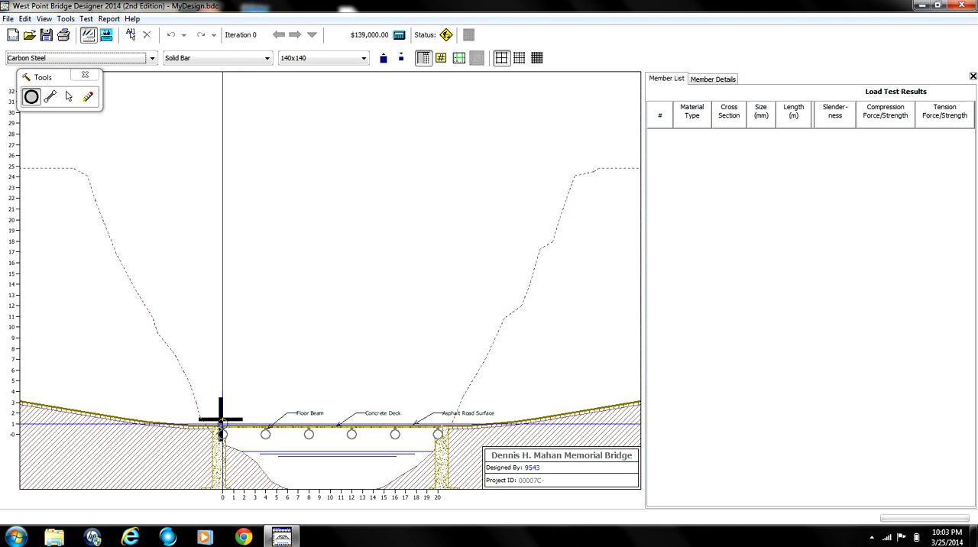
pyautogui.moveTo(233, 424)
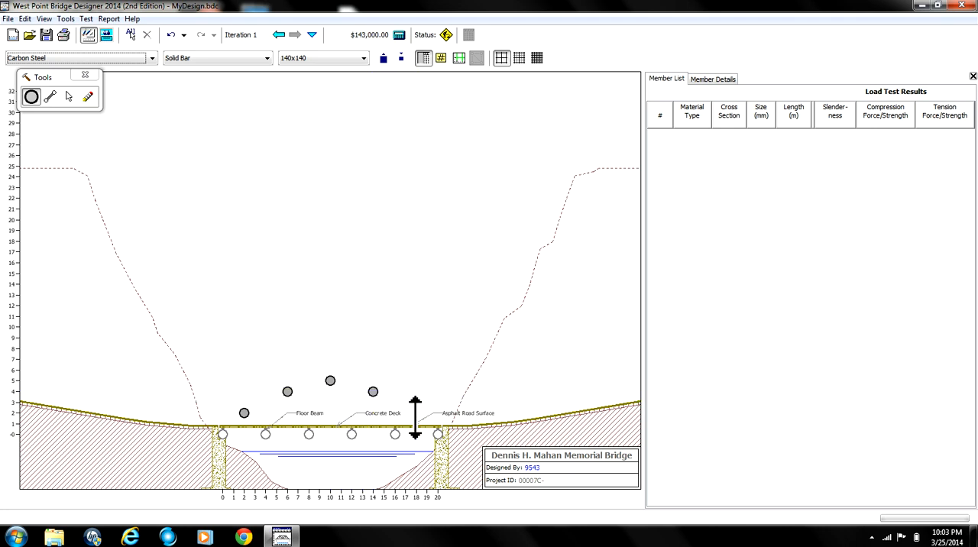
pyautogui.click(222, 102)
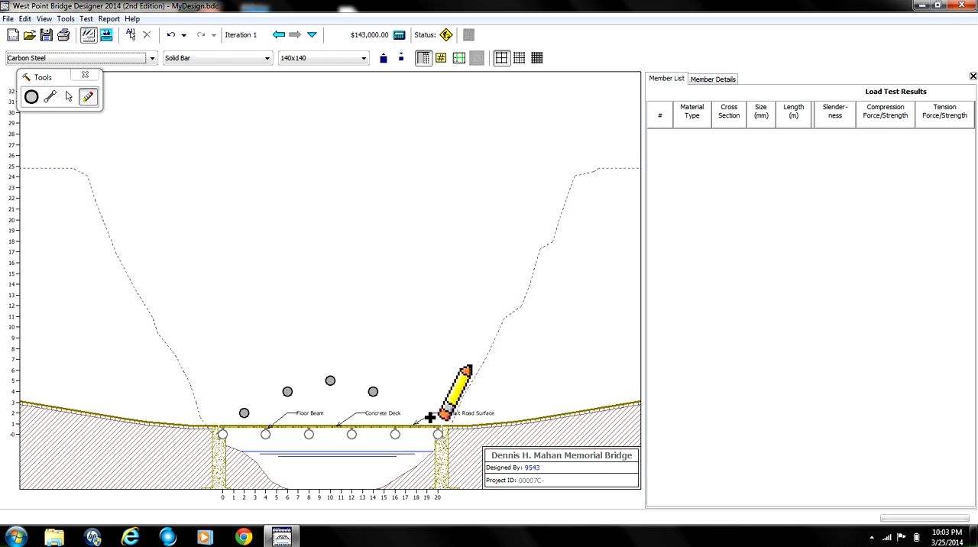
pyautogui.click(31, 96)
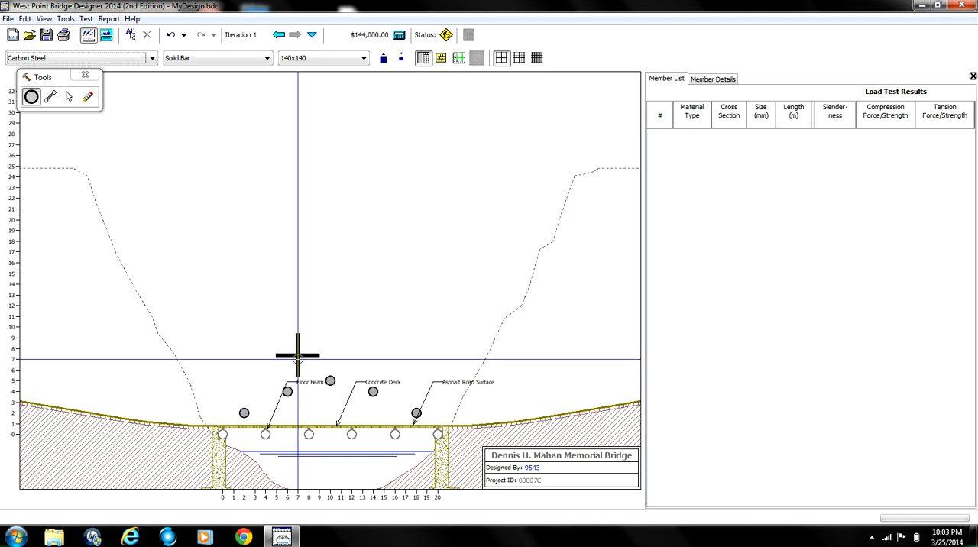
pyautogui.moveTo(23, 435)
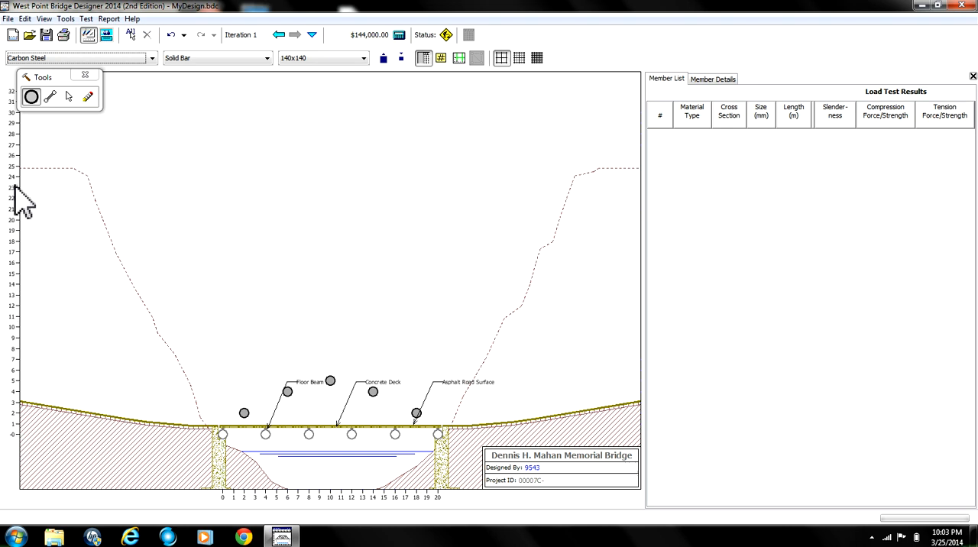
pyautogui.moveTo(244, 414)
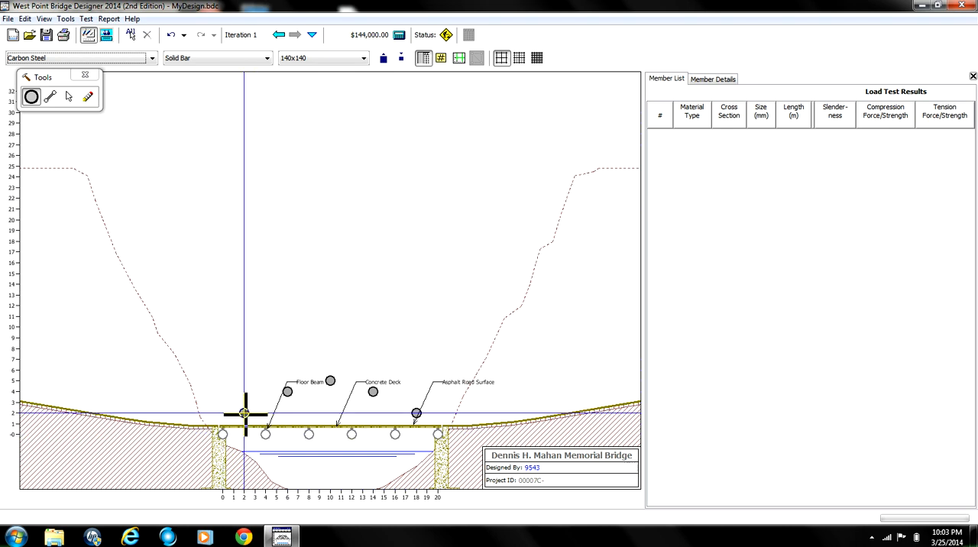
pyautogui.moveTo(147, 415)
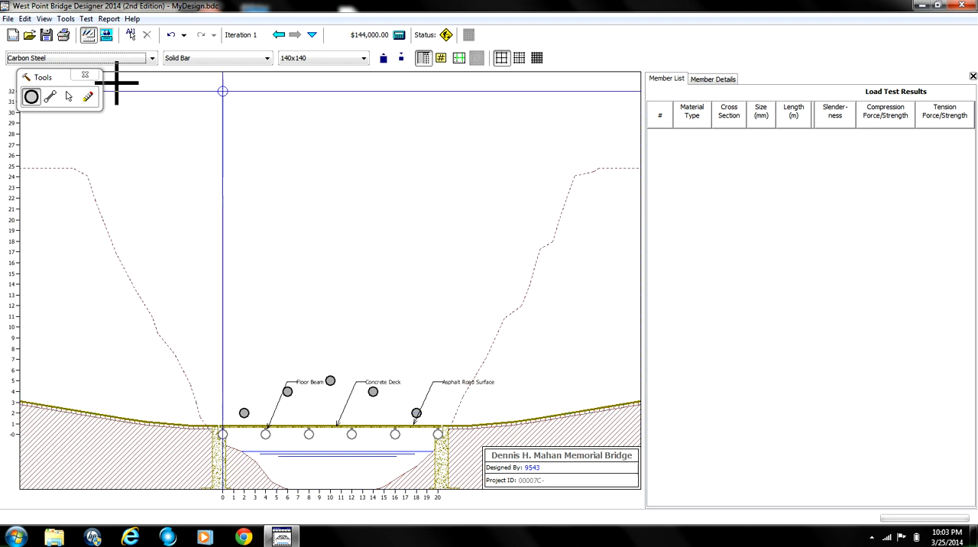
pyautogui.moveTo(130, 84)
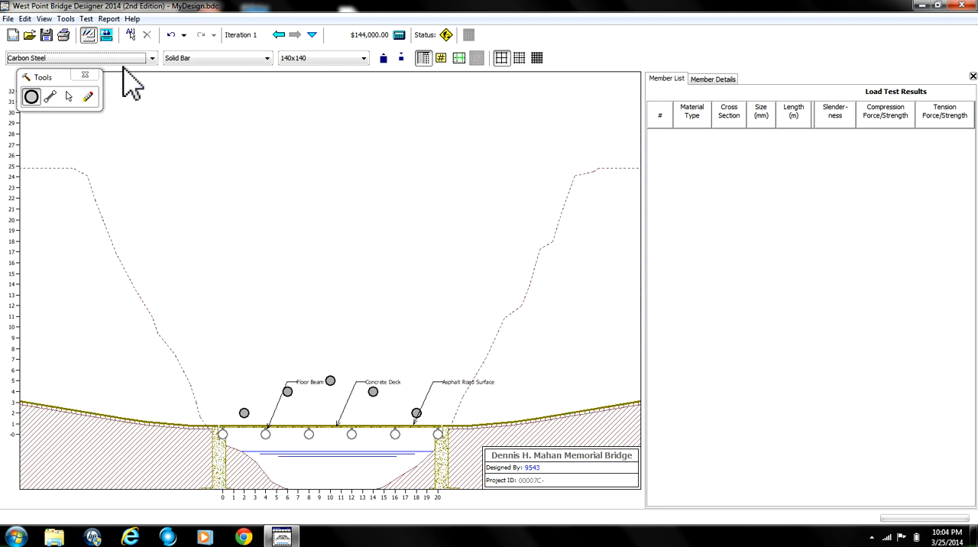
# Step: Draw five 50x50 solid high-strength low-alloy steel bars along the deck joints
pyautogui.click(151, 57)
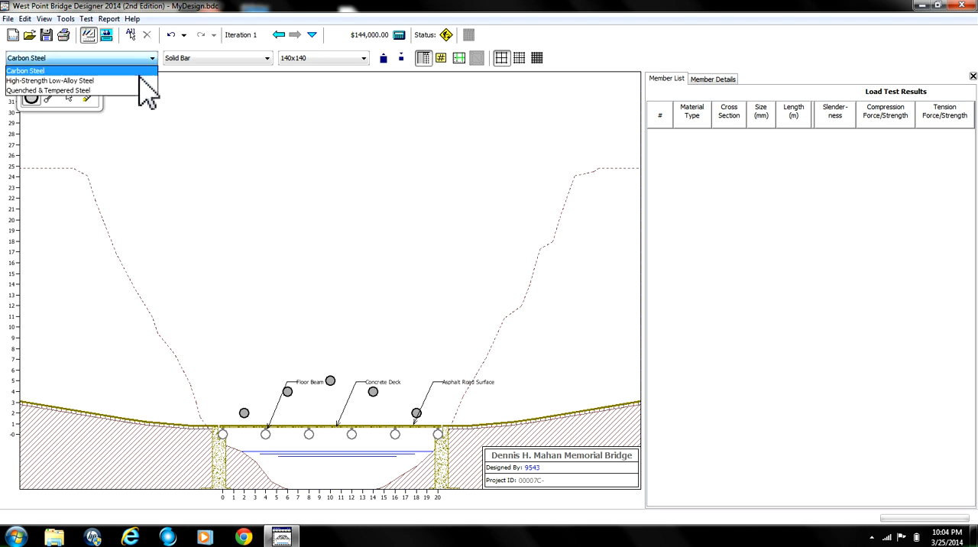
pyautogui.moveTo(50, 80)
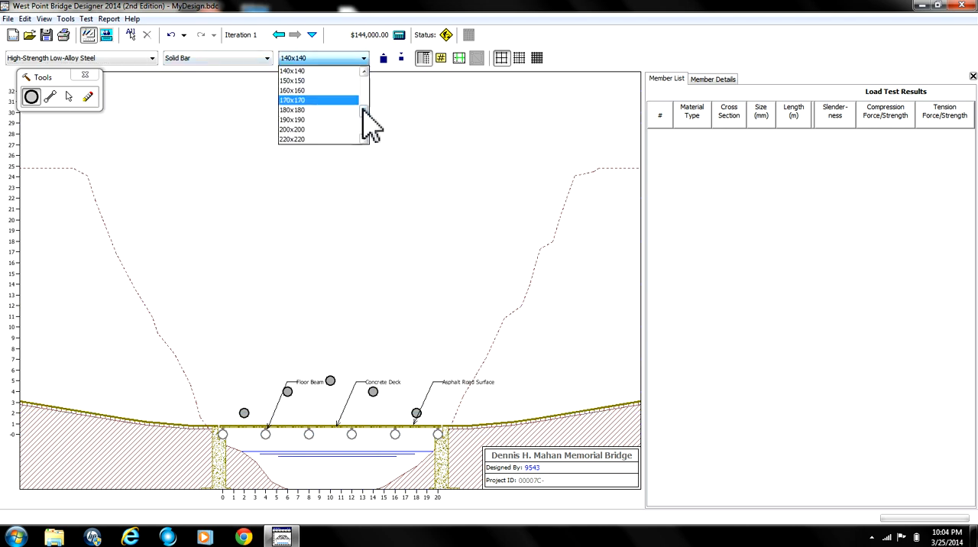
pyautogui.scroll(3)
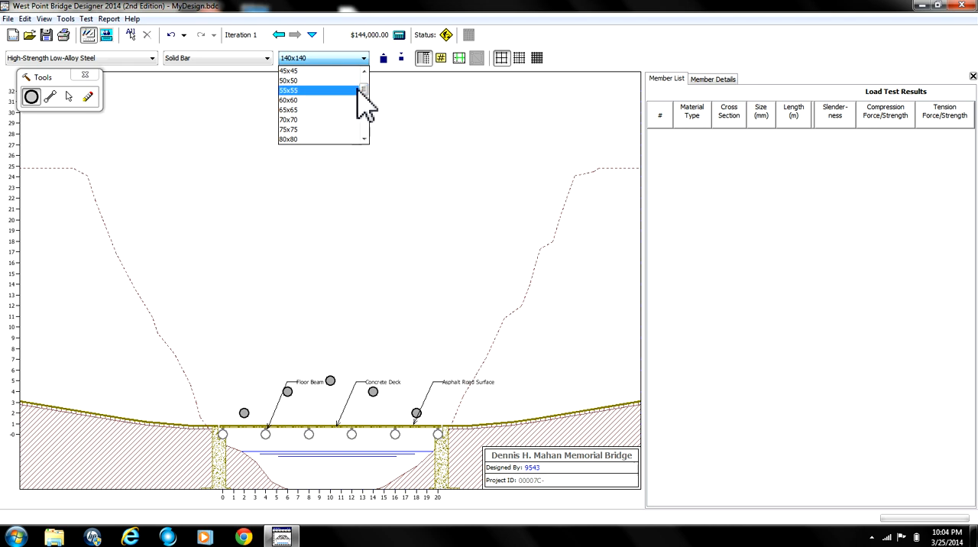
pyautogui.moveTo(321, 80)
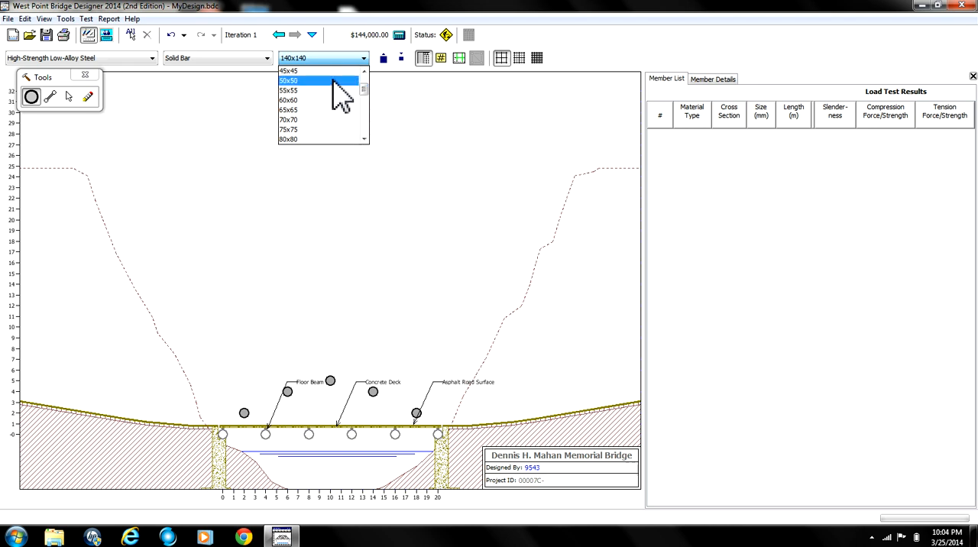
pyautogui.click(288, 80)
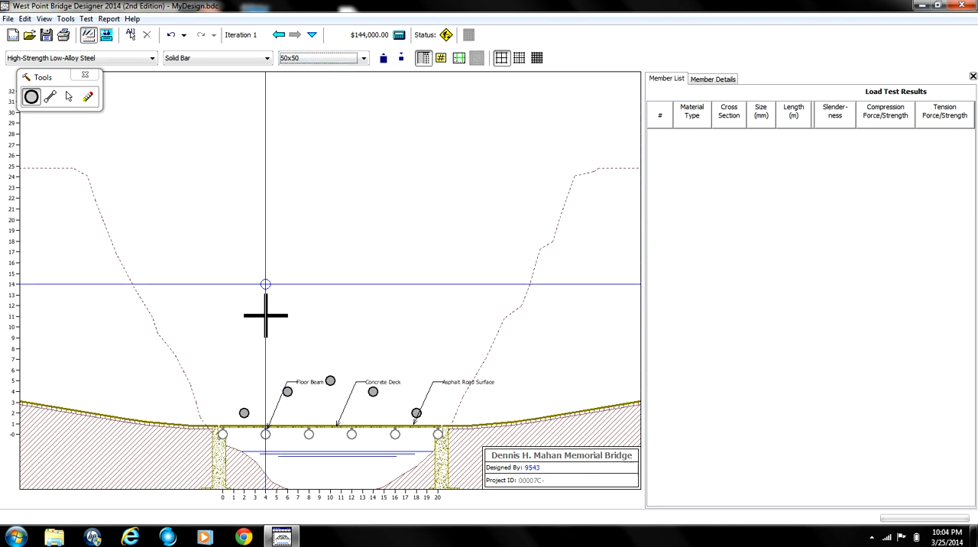
pyautogui.click(49, 96)
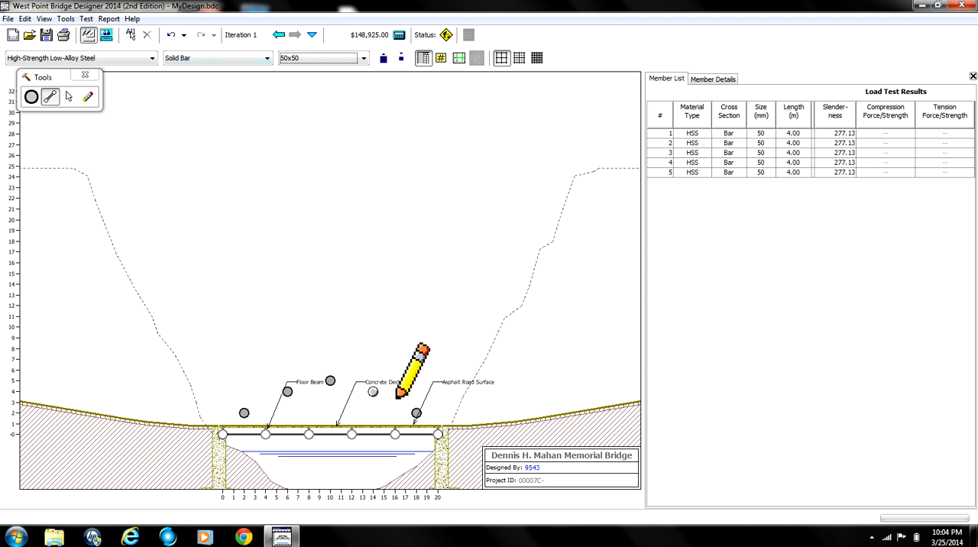
pyautogui.click(363, 58)
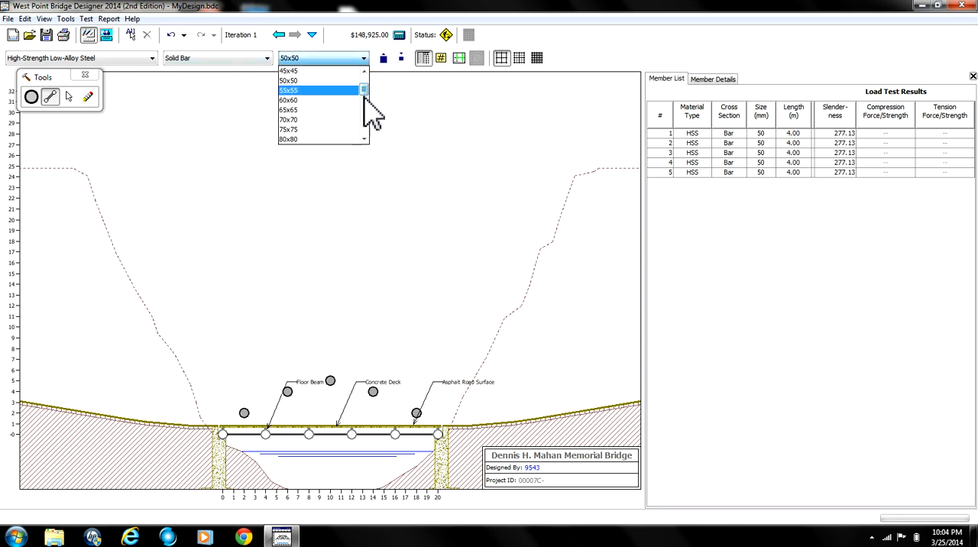
pyautogui.click(216, 58)
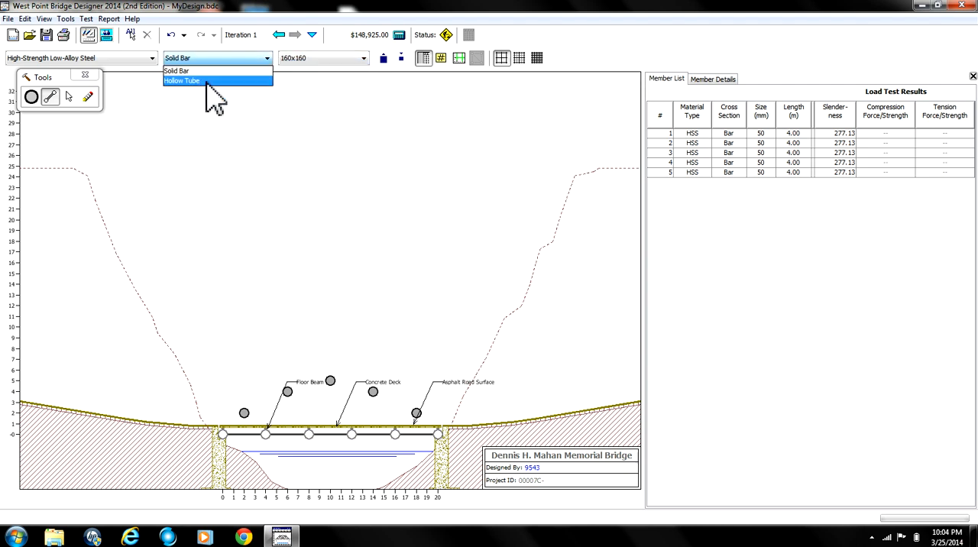
# Step: Draw the arch in 160x160x8 hollow tubes and the web members in 90x90x4 tubes
pyautogui.click(182, 80)
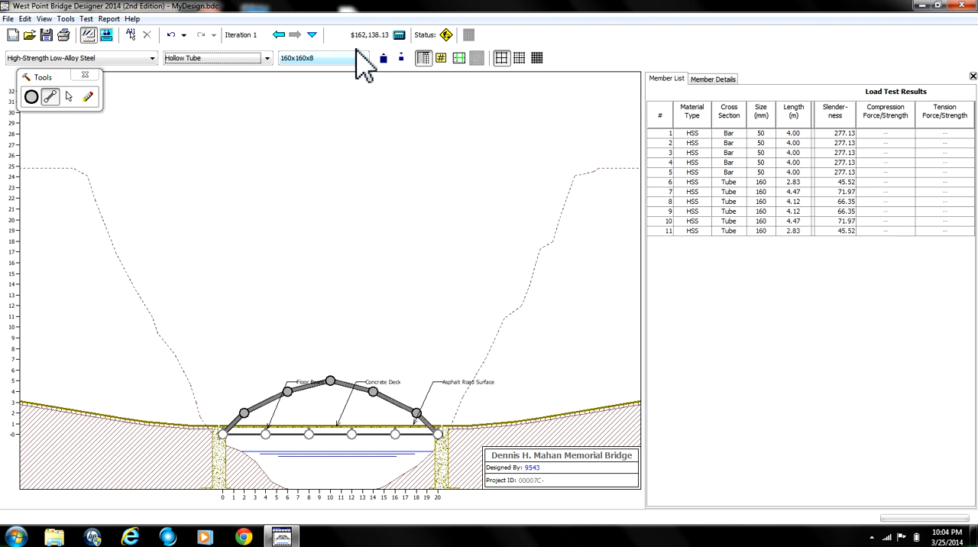
pyautogui.click(364, 58)
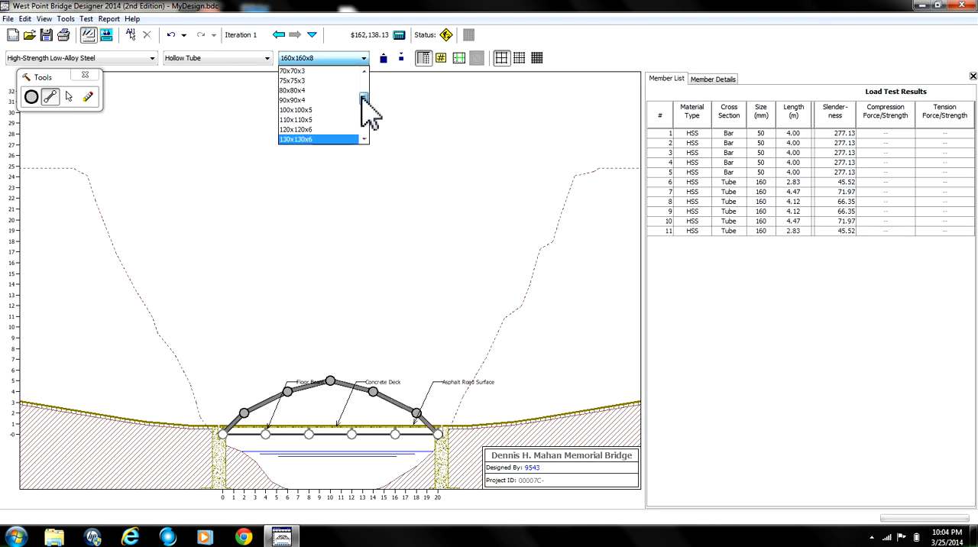
pyautogui.click(292, 100)
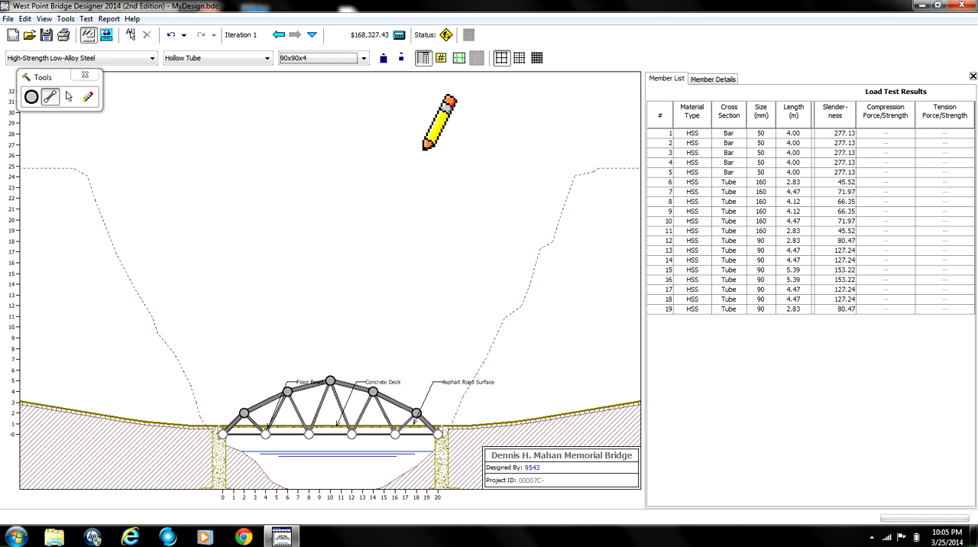
pyautogui.moveTo(320, 113)
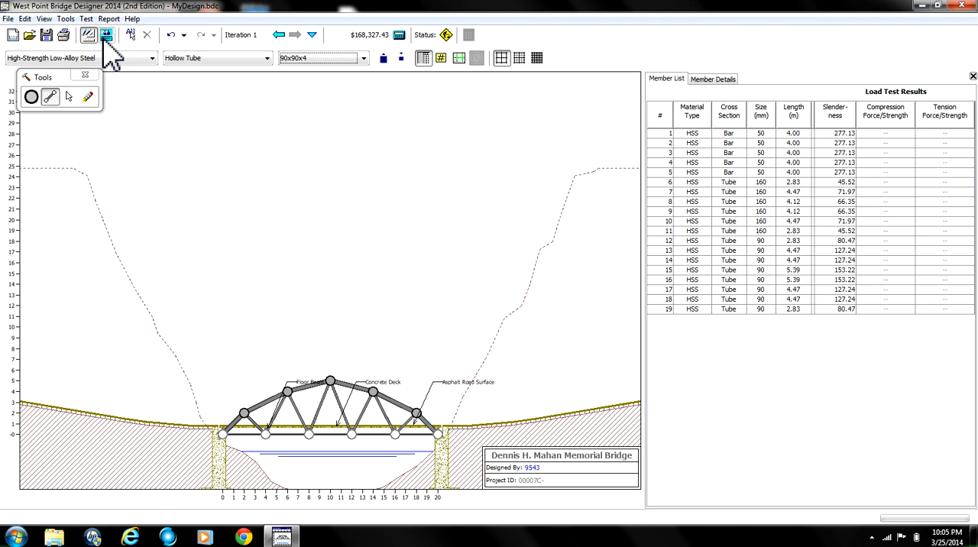
# Step: Run the truck load test animation and return to drafting to view member forces
pyautogui.click(105, 34)
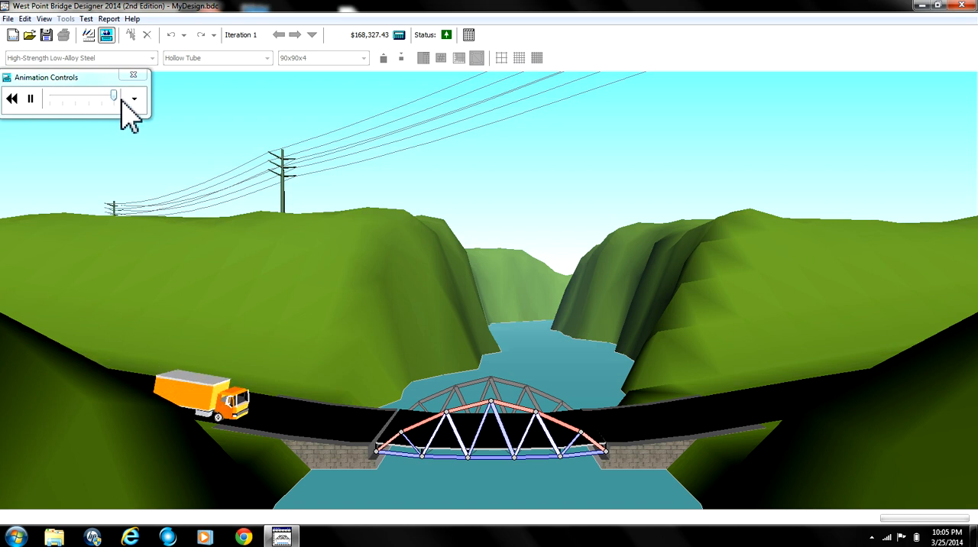
pyautogui.click(134, 98)
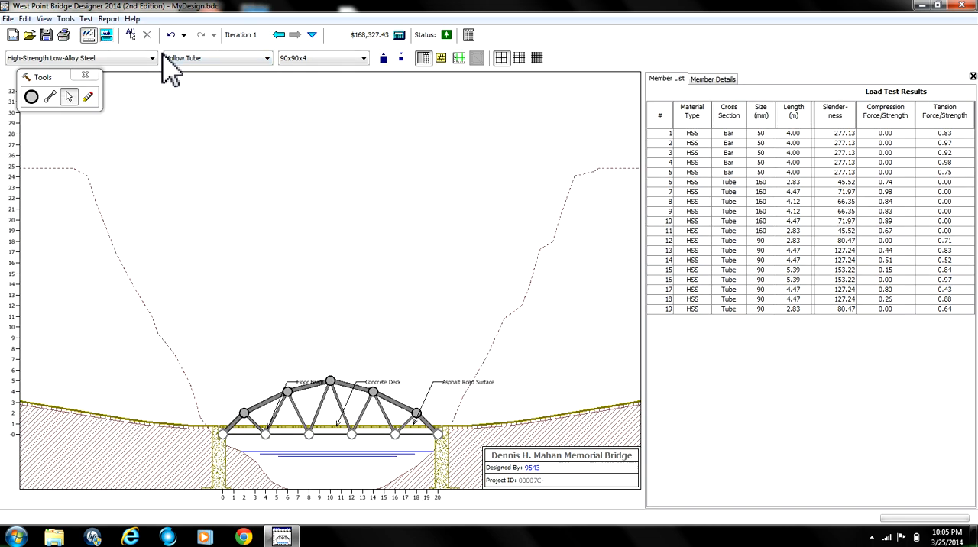
pyautogui.moveTo(107, 35)
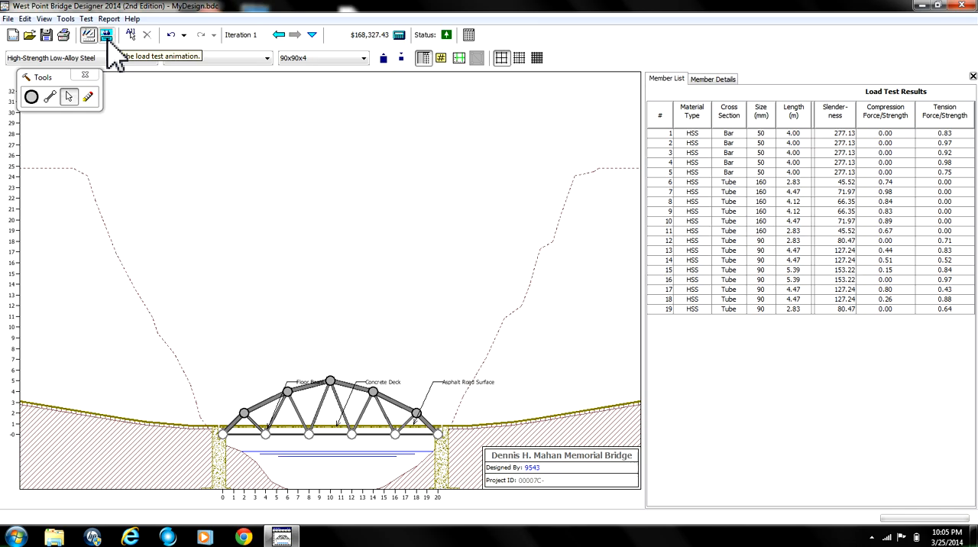